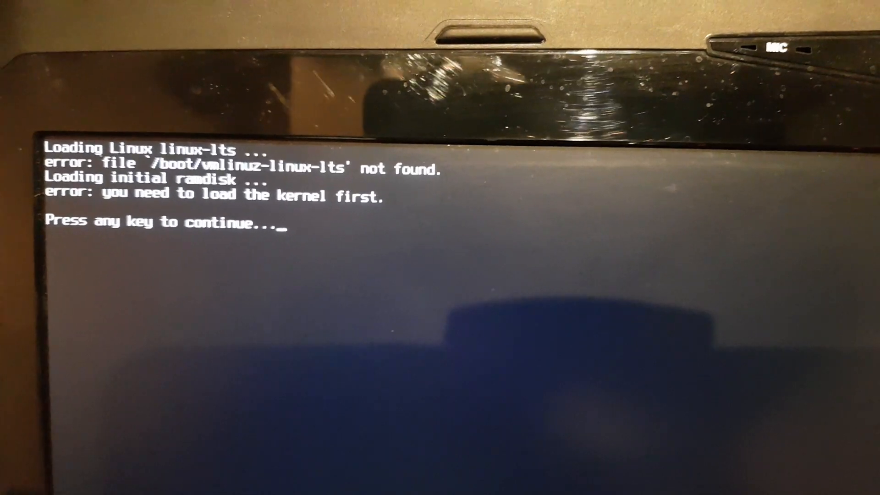
Step: Dismiss the missing linux-lts kernel error to get the GRUB boot menu back
key("enter")
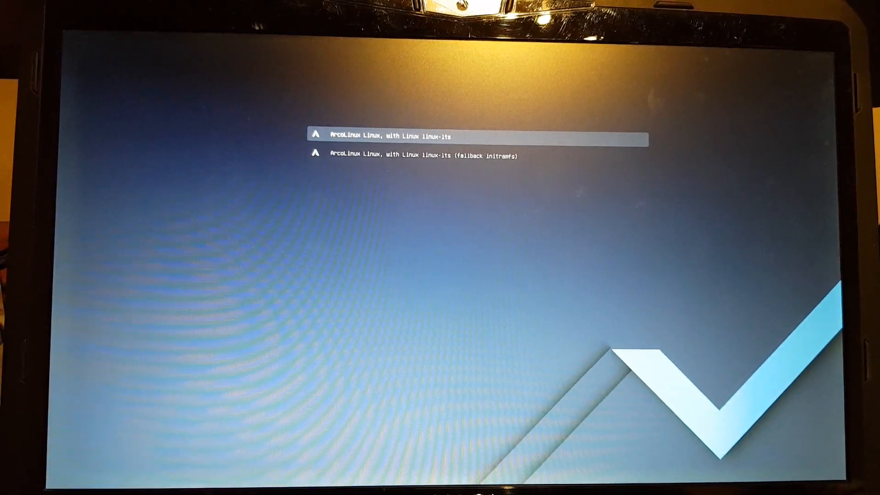
Step: Enter edit mode on the first ArcoLinux linux-lts boot entry
key("e")
type("update")
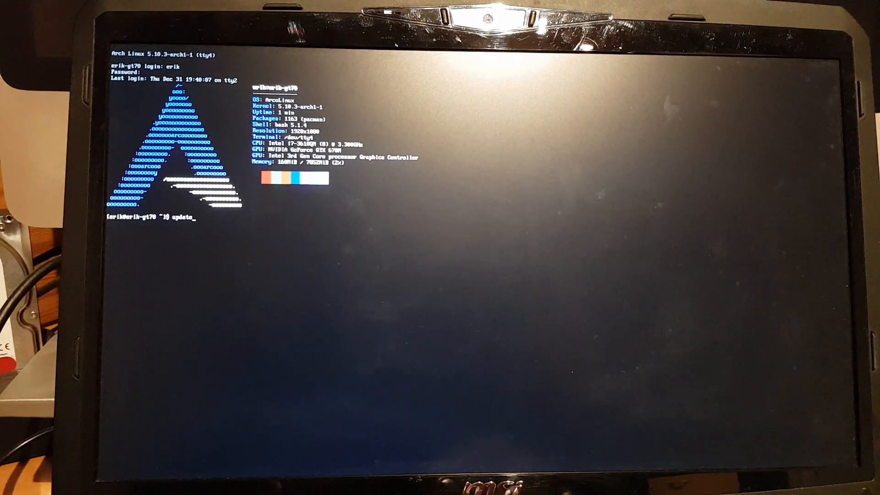
Step: Run update-grub so the configuration picks up the zen and standard kernels
type("-grub")
key("Return")
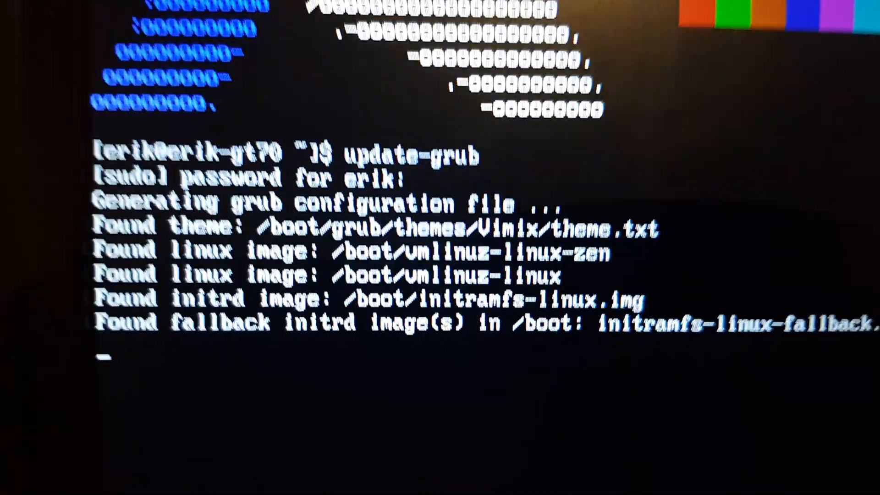